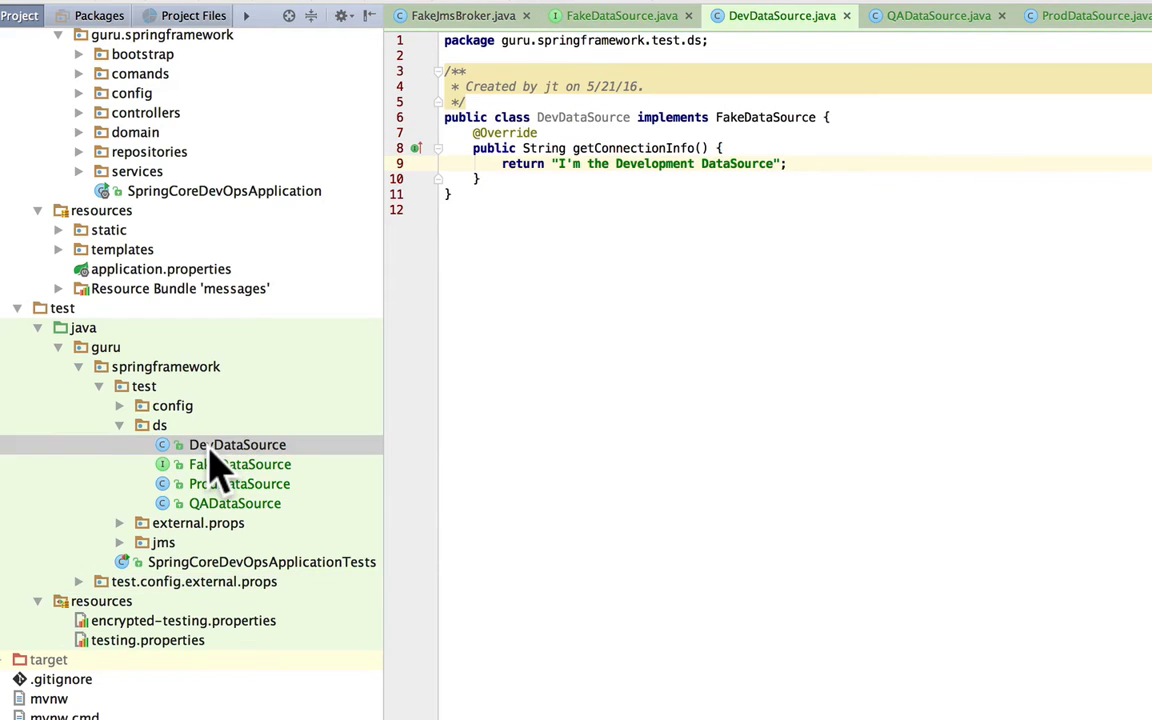
- Look through the DevDataSource and QADataSource classes, then return to DevDataSource
{"action": "left_click", "coordinate": [772, 163]}
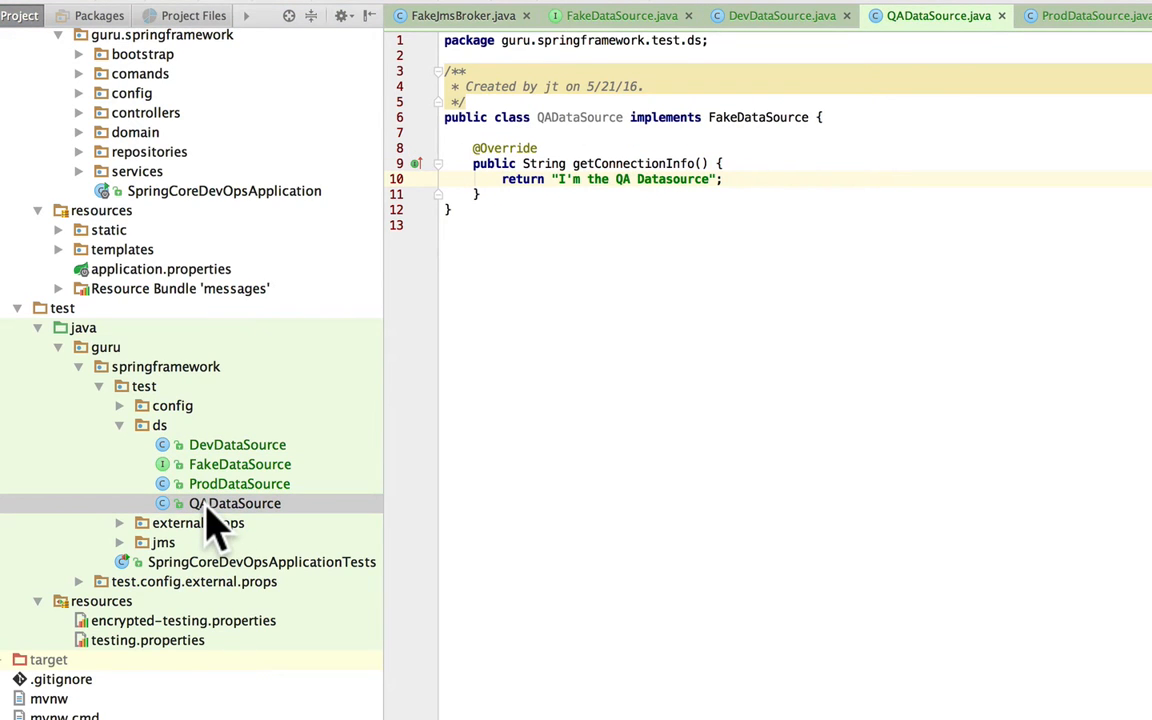
{"action": "left_click", "coordinate": [239, 483]}
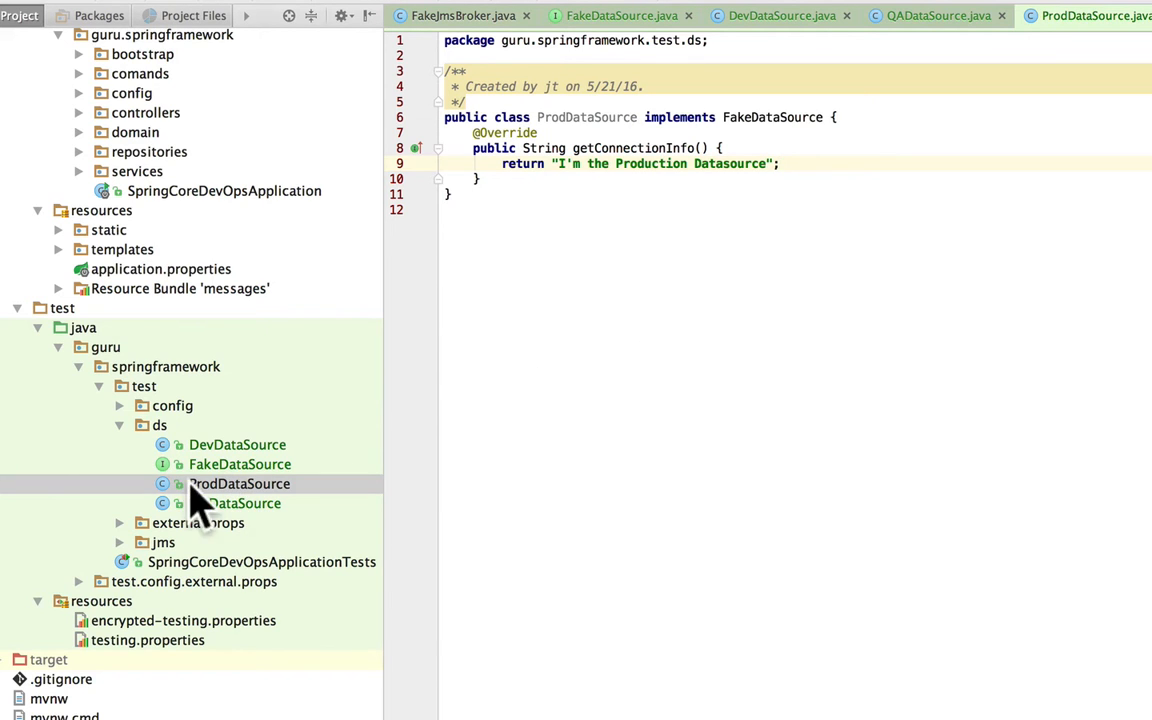
{"action": "left_click", "coordinate": [237, 444]}
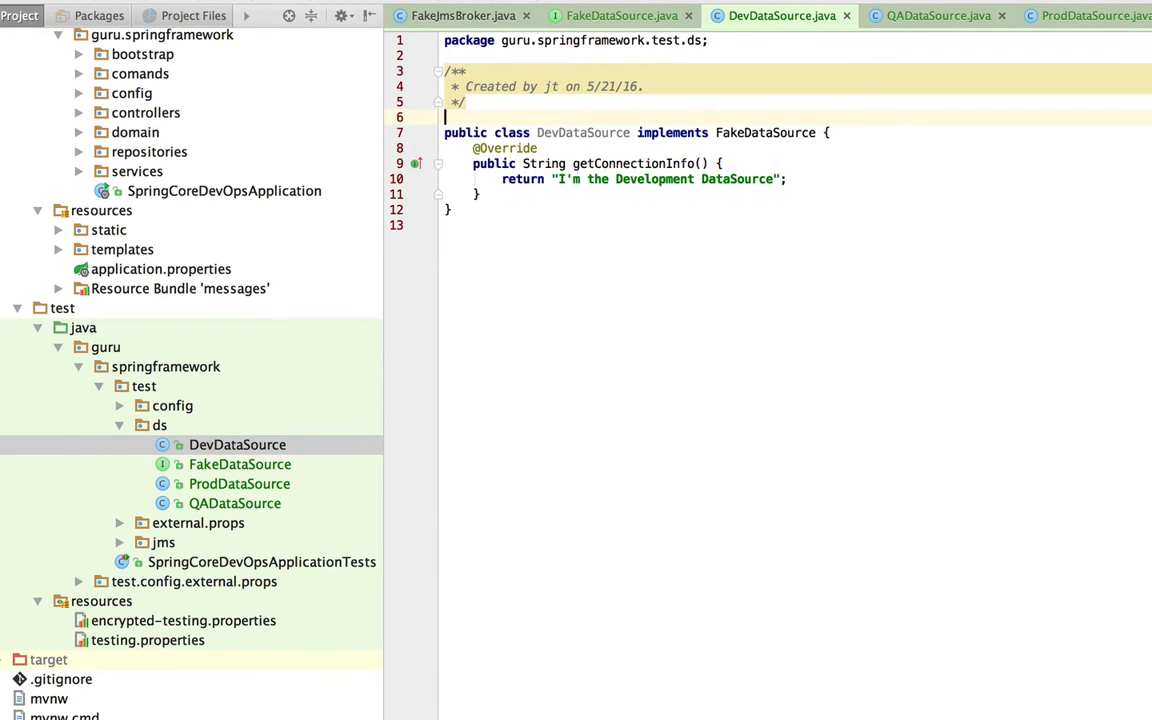
{"action": "type", "text": "@Com"}
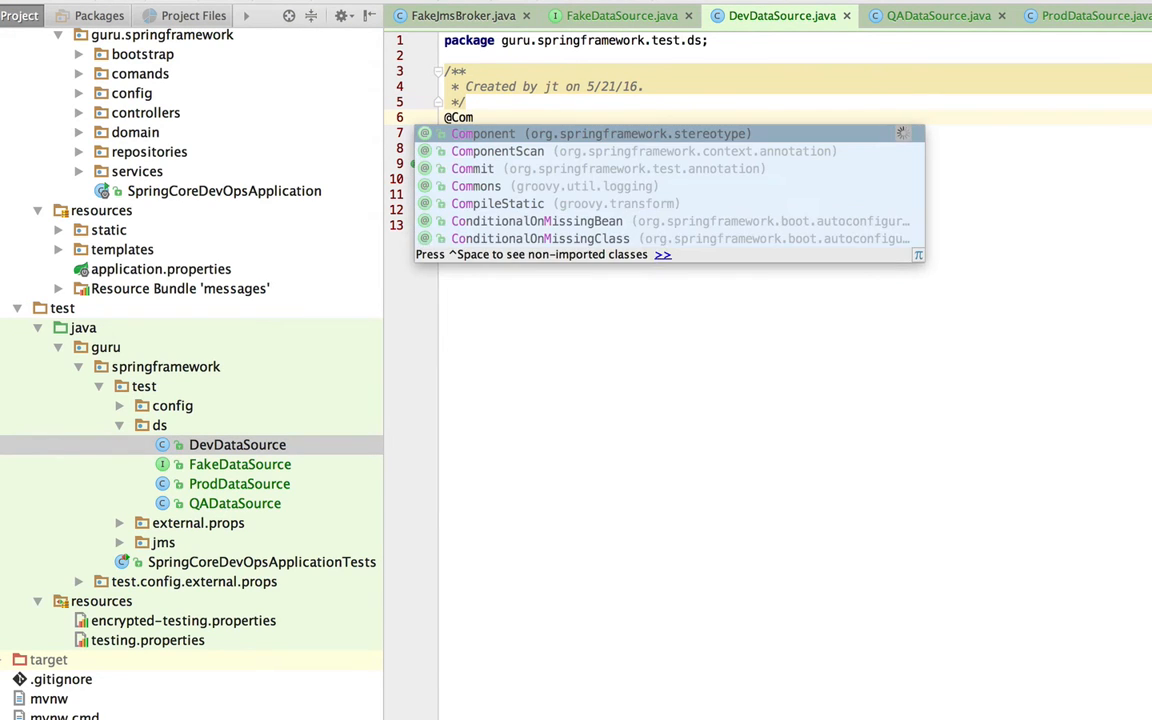
{"action": "left_click", "coordinate": [483, 133]}
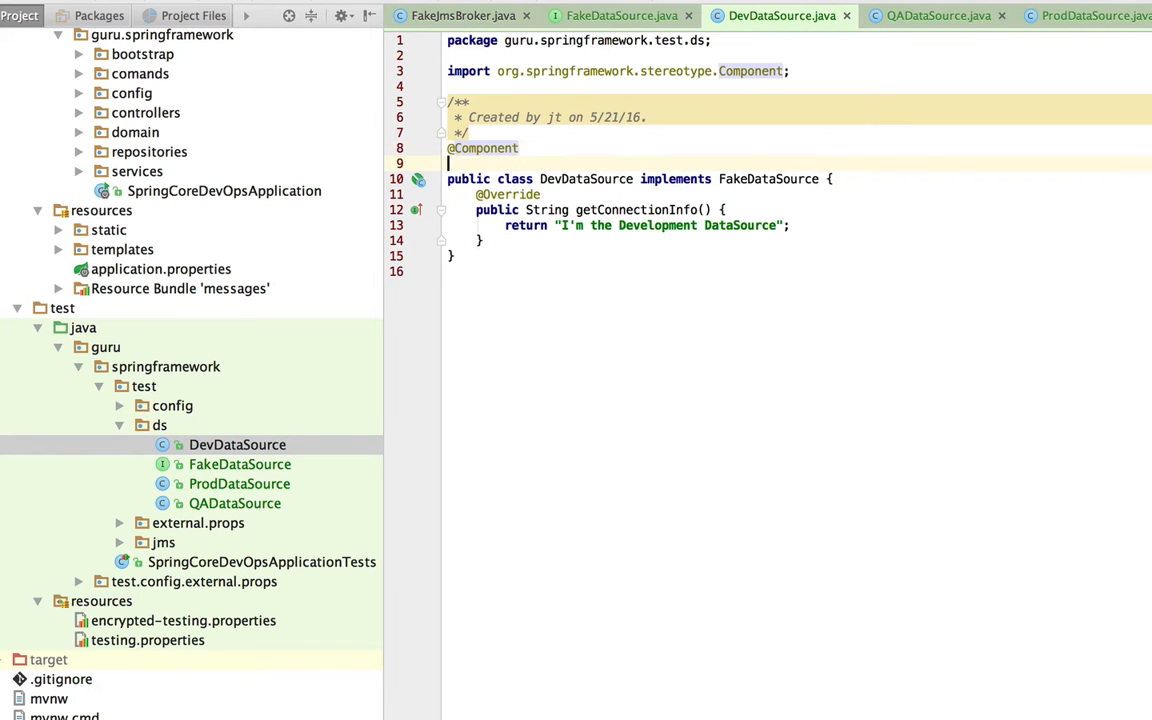
{"action": "type", "text": "@"}
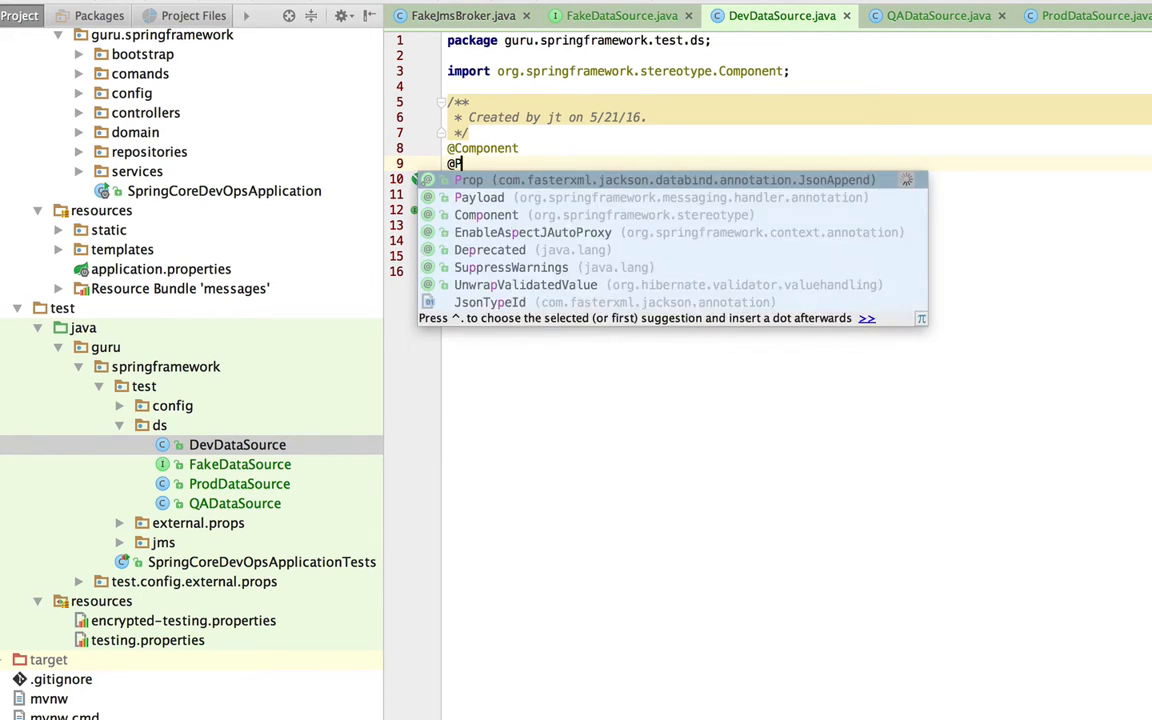
{"action": "type", "text": "Profile(\""}
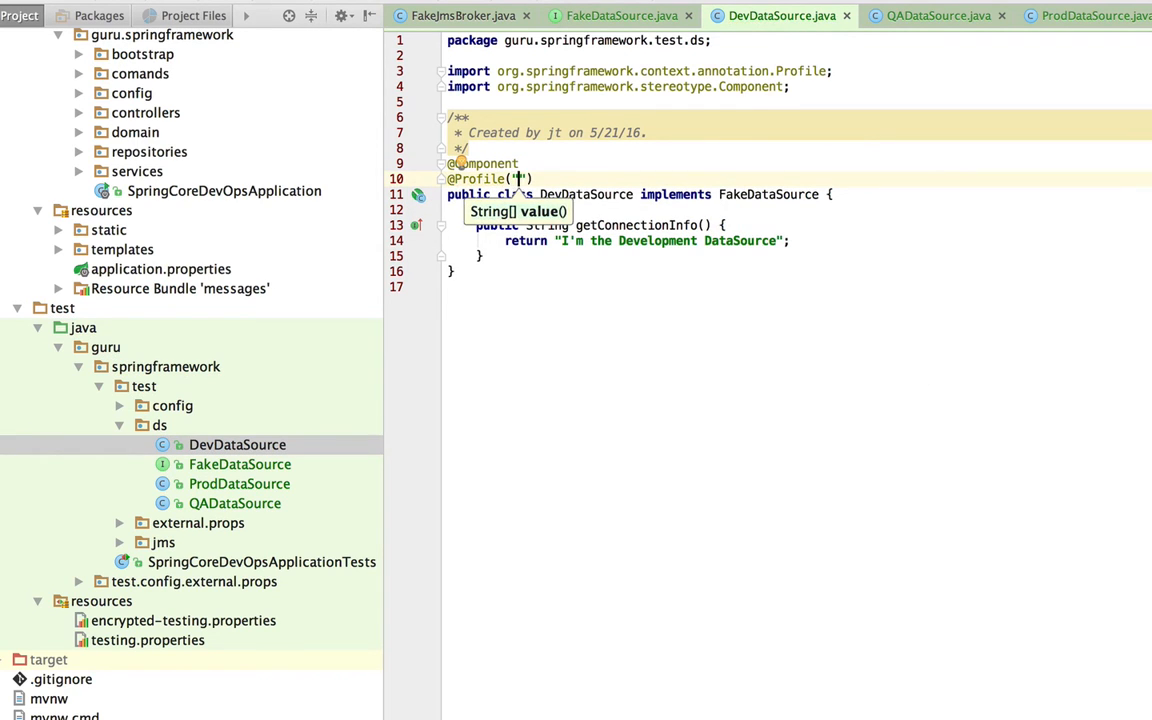
{"action": "type", "text": "dev"}
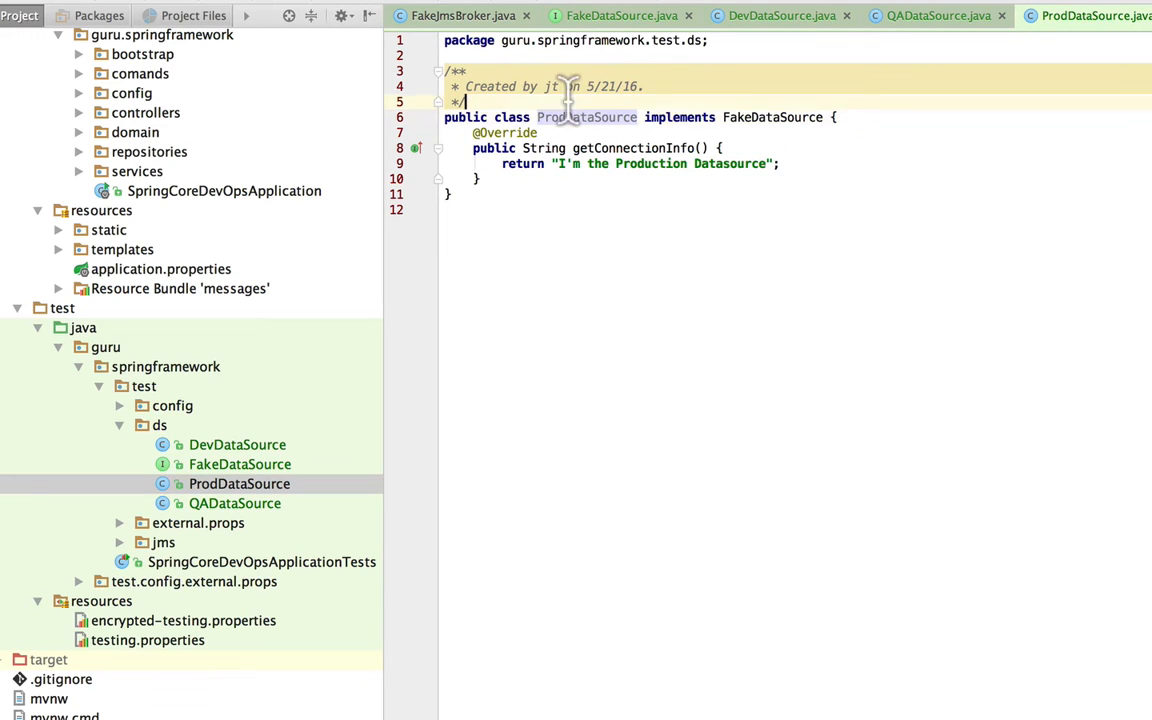
{"action": "type", "text": "@"}
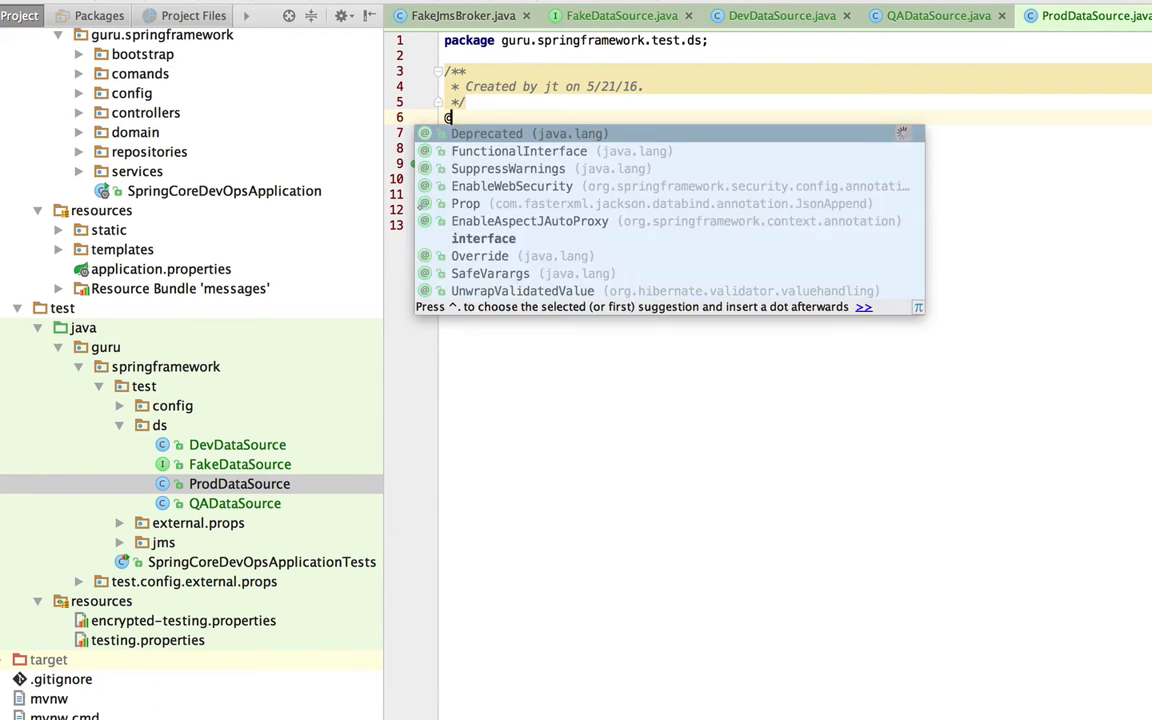
{"action": "type", "text": "Component"}
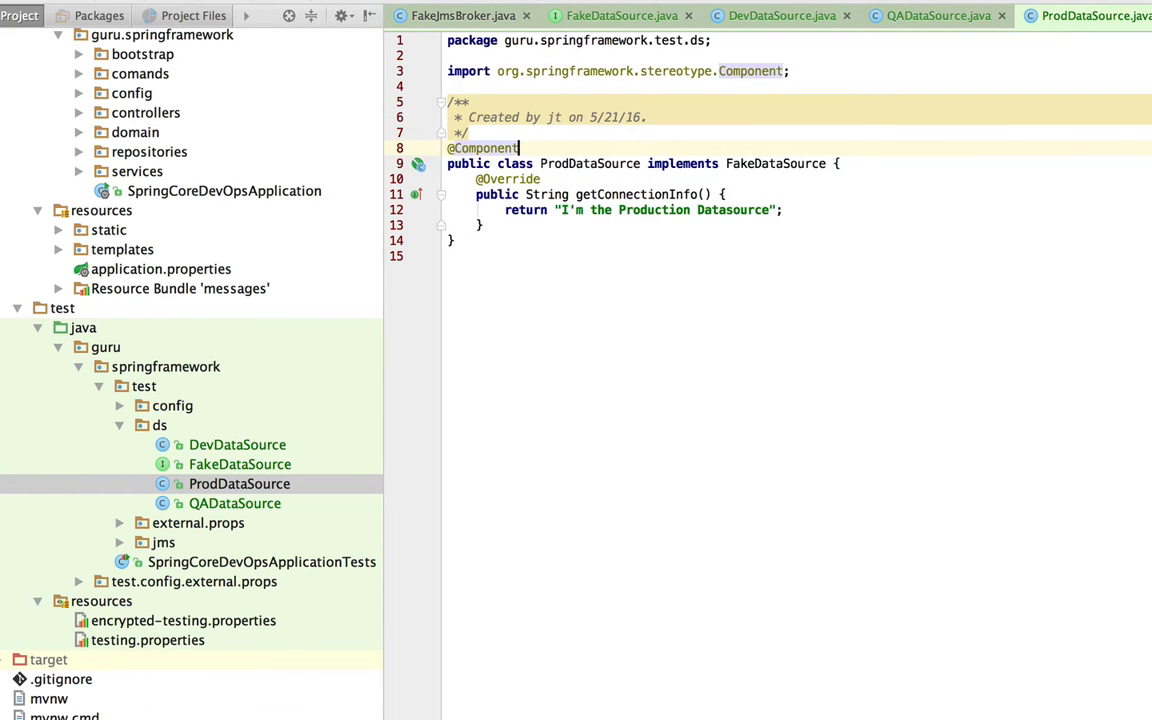
{"action": "type", "text": "@Profile(\"prod"}
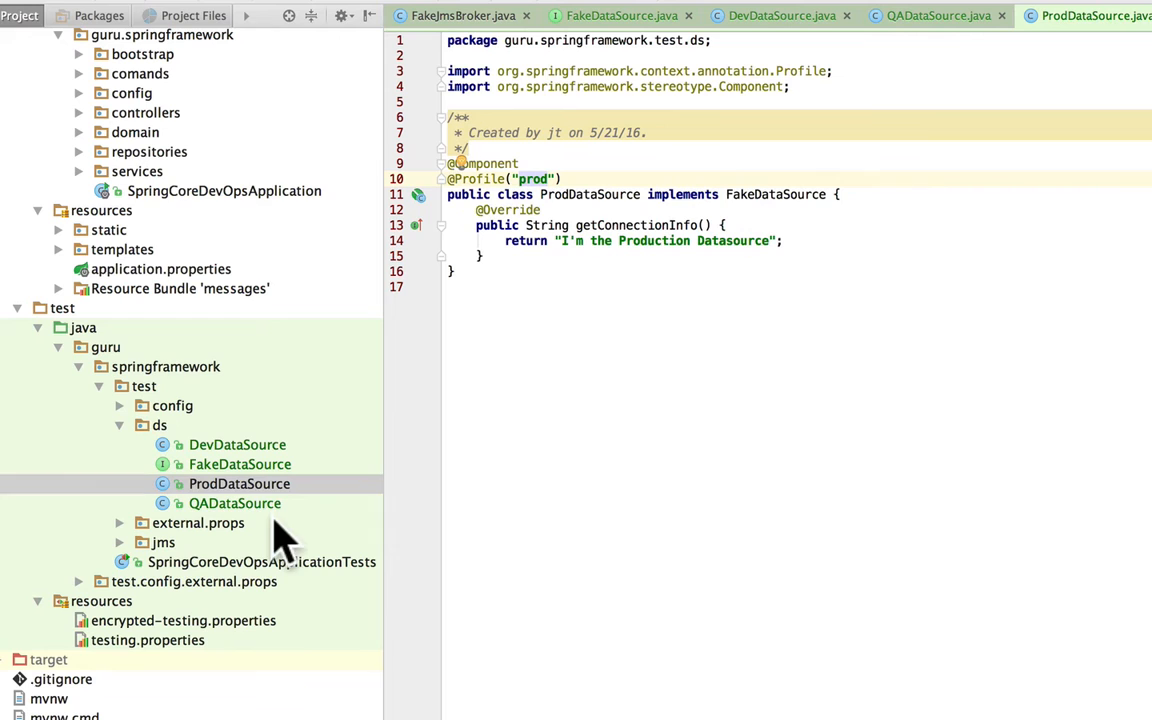
{"action": "left_click", "coordinate": [234, 503]}
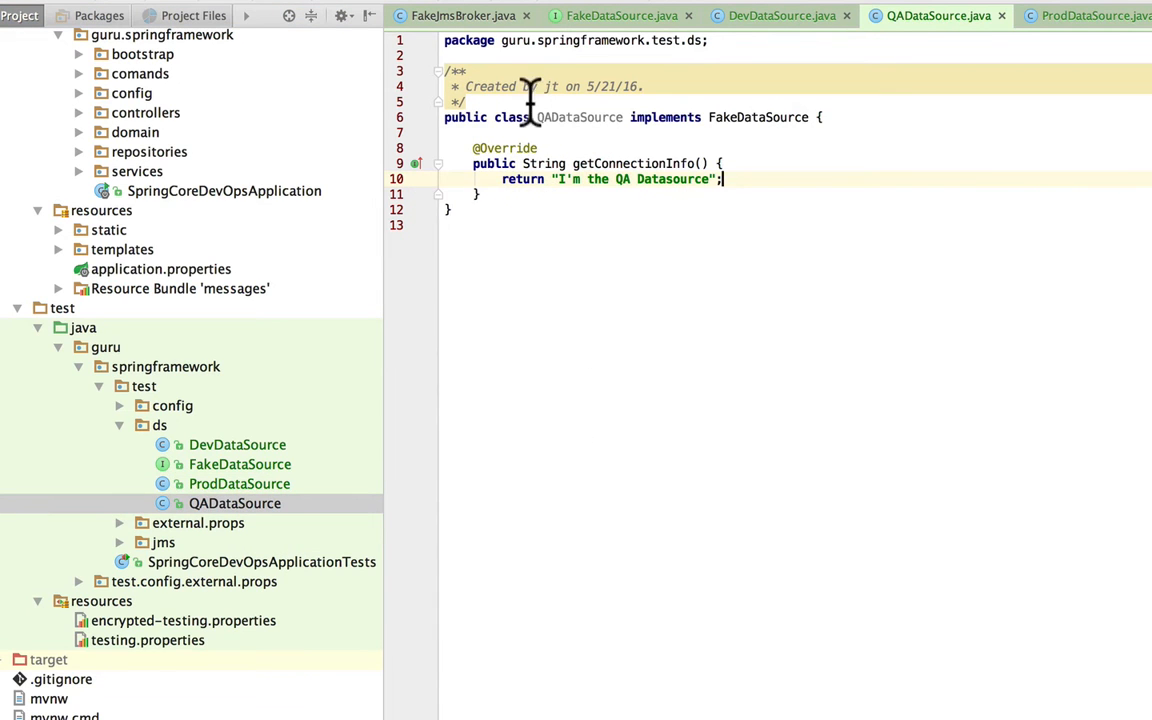
{"action": "type", "text": "@Component"}
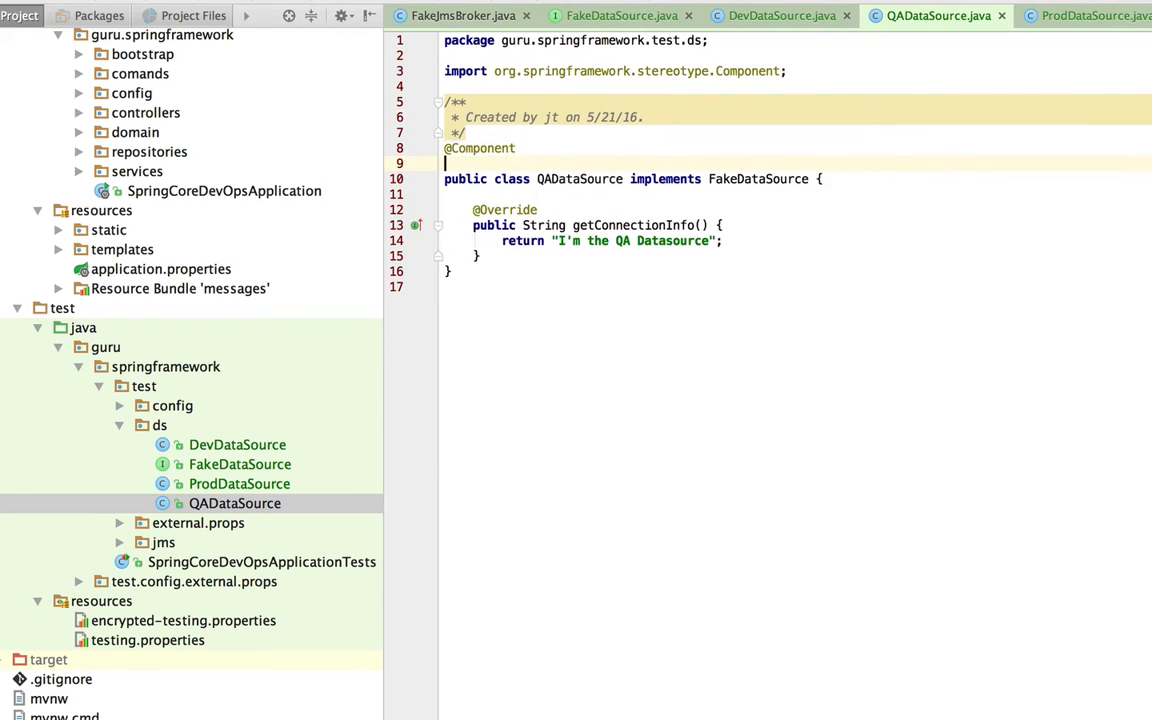
{"action": "type", "text": "@Profile("}
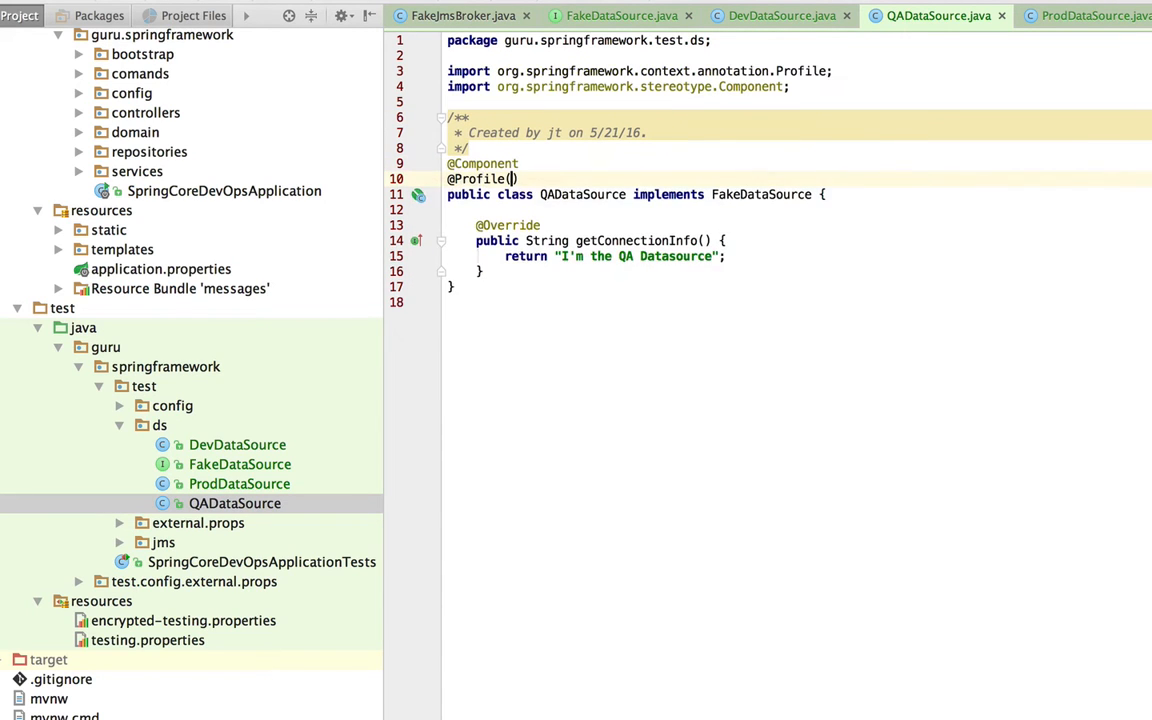